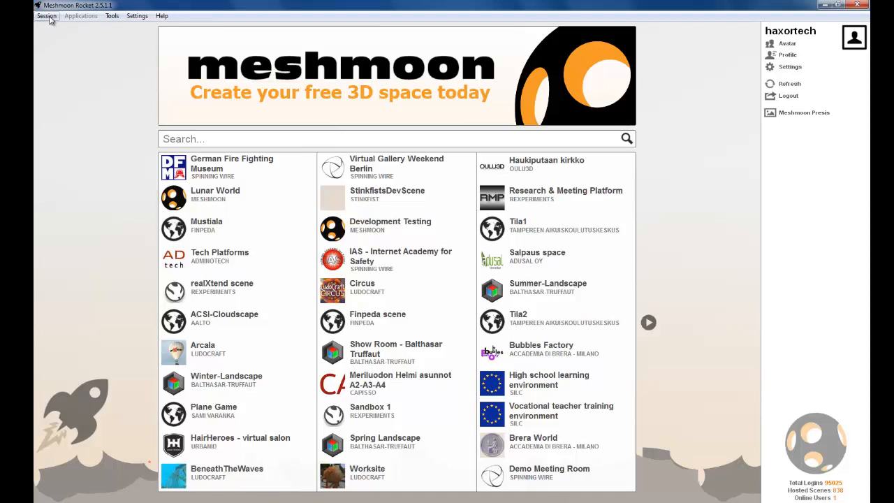
Launch Meshmoon Presis from the Session menu.
left_click(47, 16)
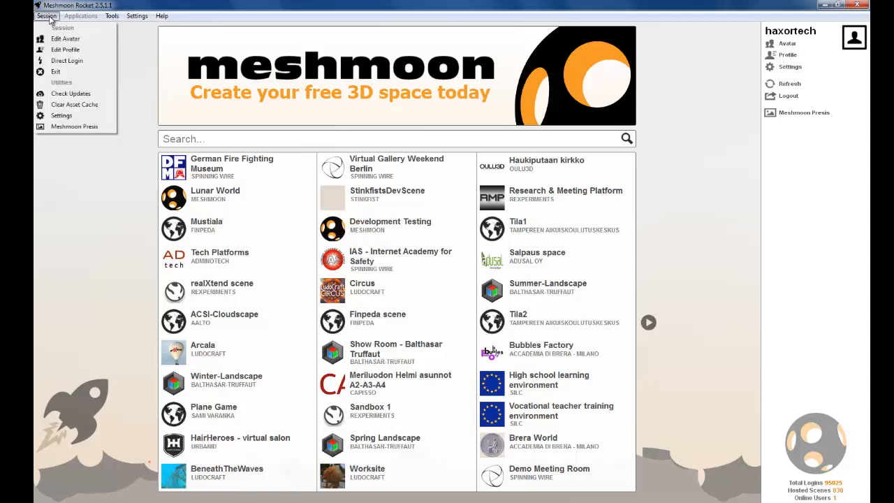
mouse_move(74, 126)
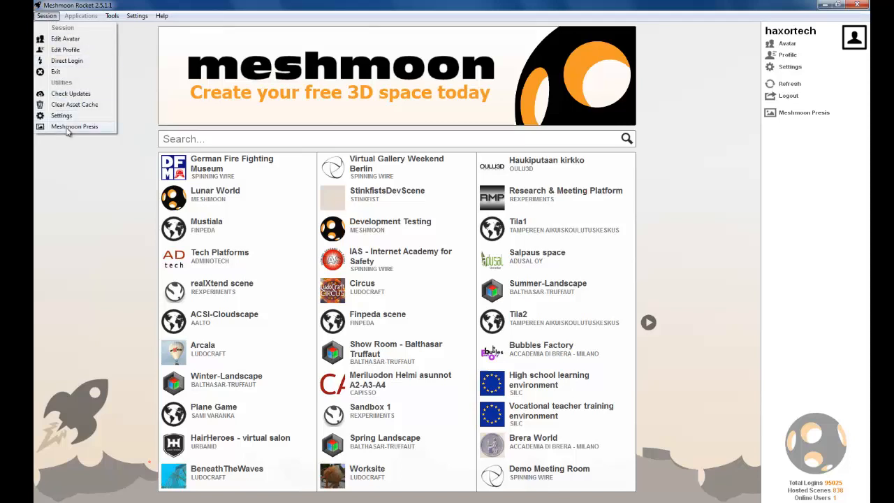
left_click(74, 126)
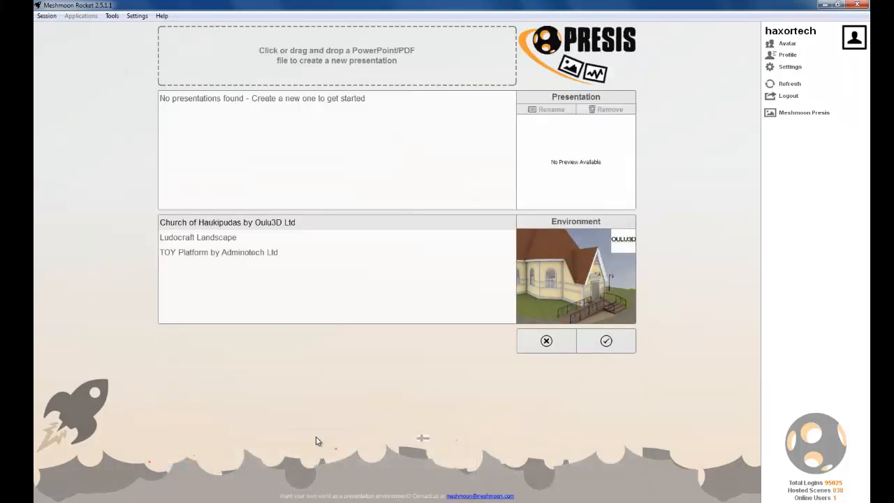
mouse_move(403, 428)
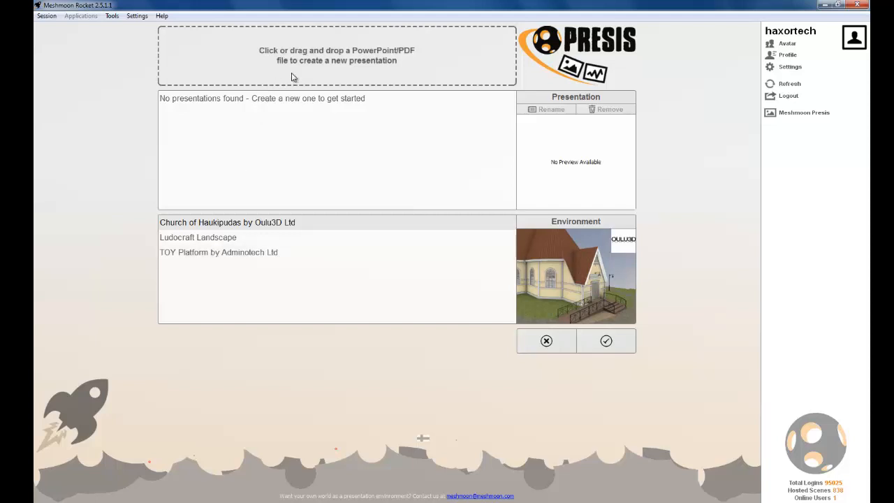
mouse_move(282, 25)
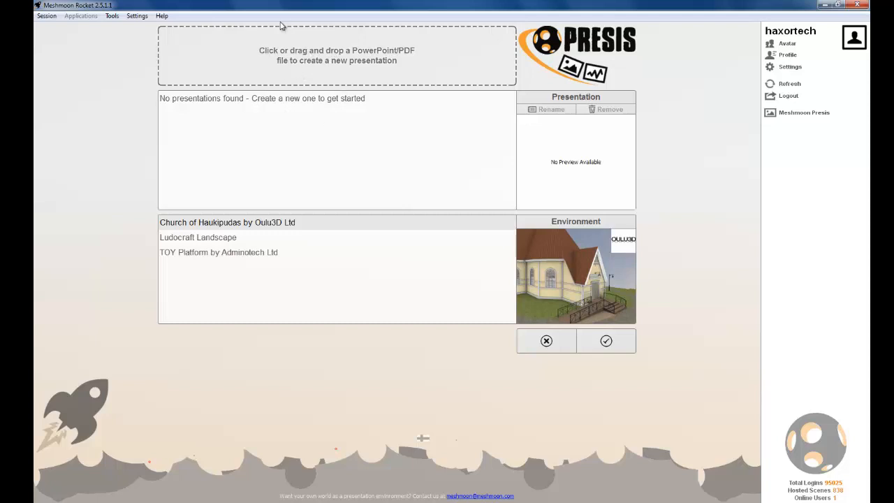
mouse_move(287, 128)
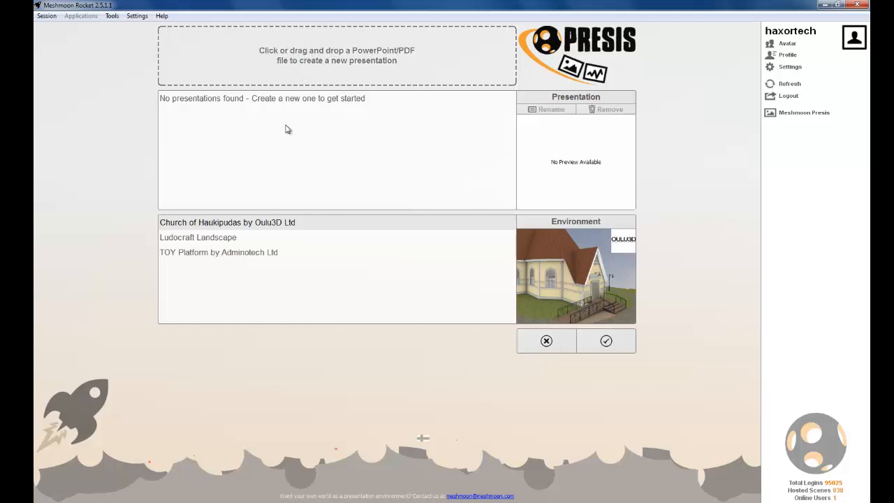
mouse_move(333, 55)
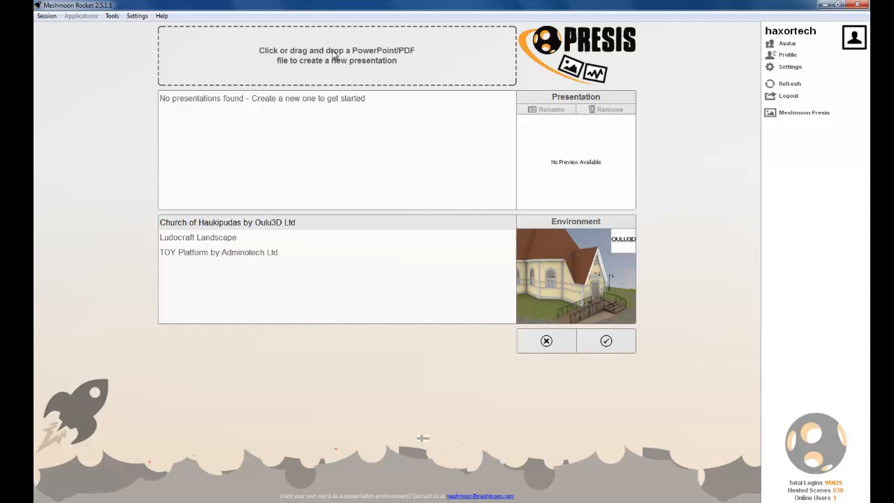
Import PDF Example.pdf into Presis by dragging it from the Explorer folder.
left_click(335, 56)
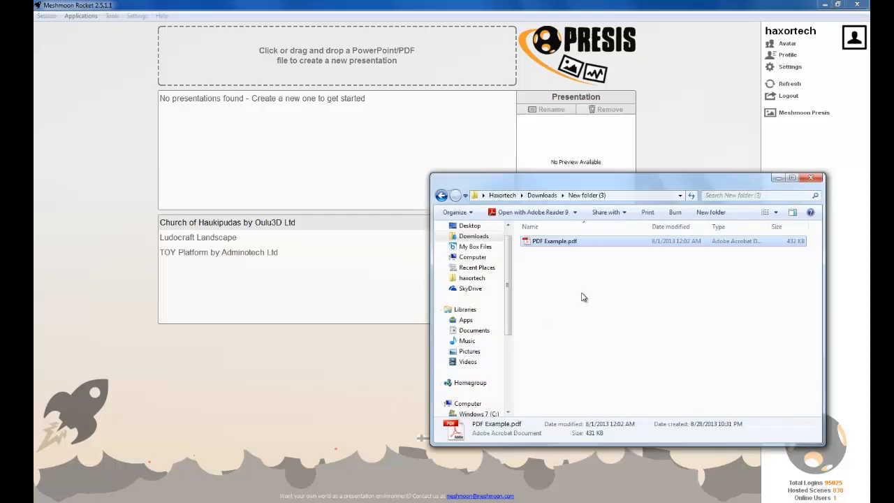
mouse_move(581, 282)
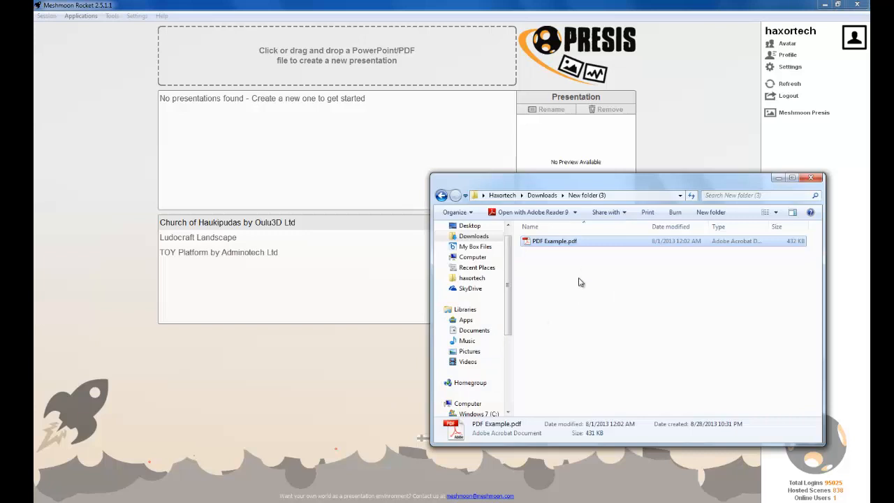
left_click_drag(555, 240, 322, 60)
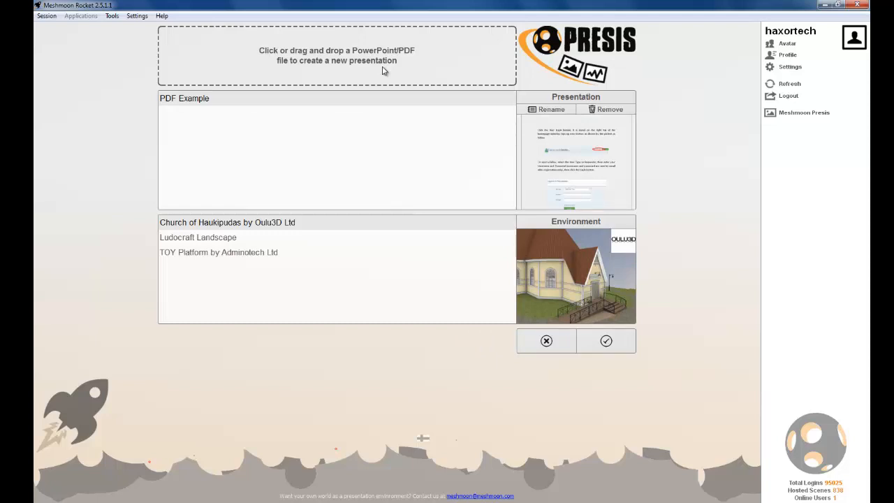
mouse_move(232, 132)
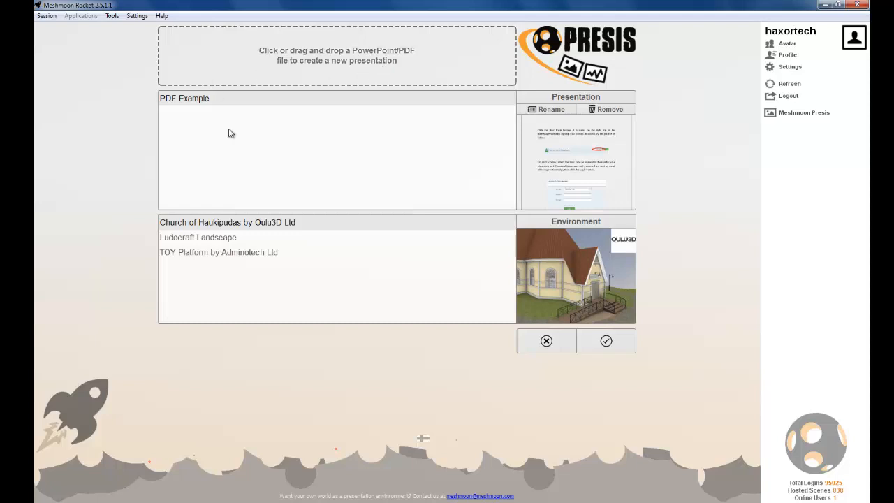
mouse_move(128, 129)
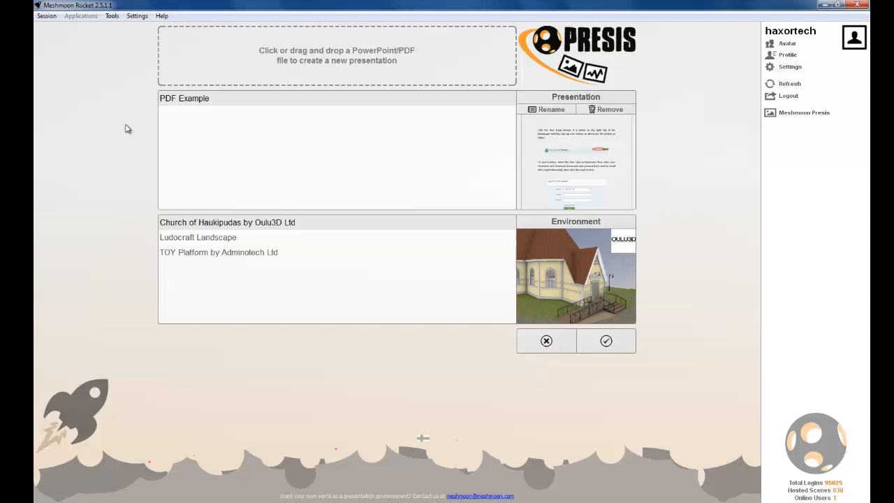
mouse_move(123, 134)
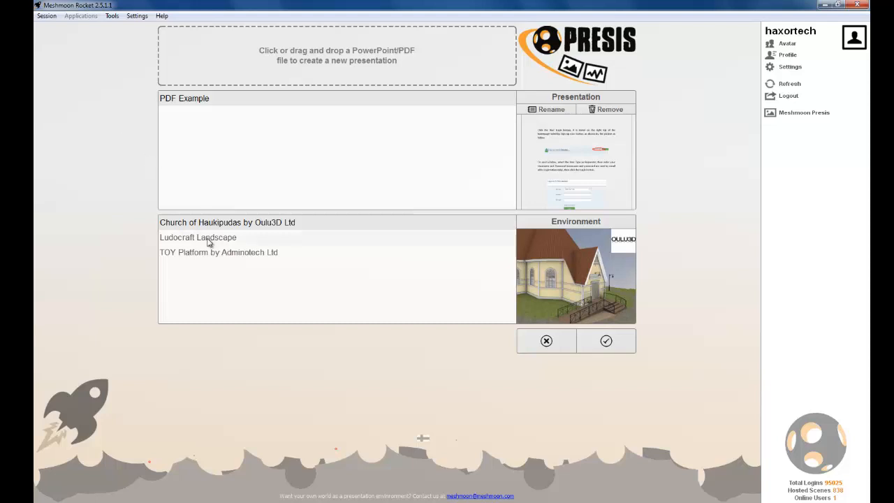
Start the PDF Example presentation in the Ludocraft Landscape environment.
left_click(199, 237)
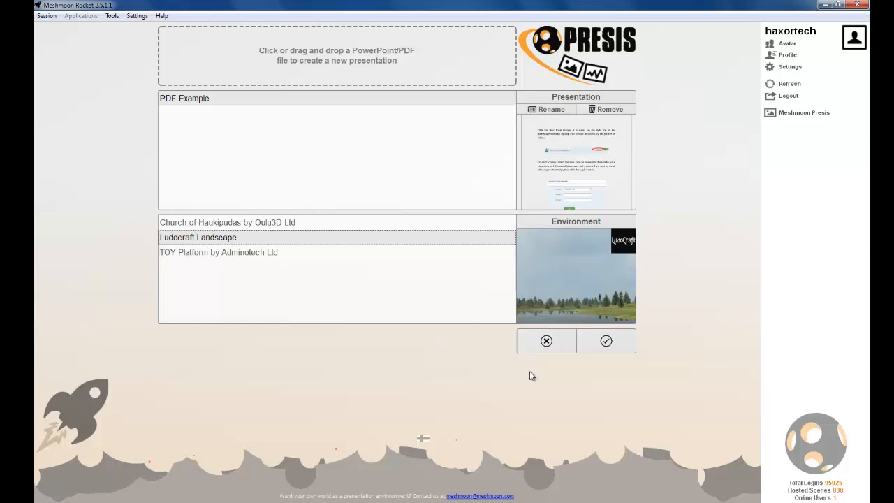
mouse_move(655, 375)
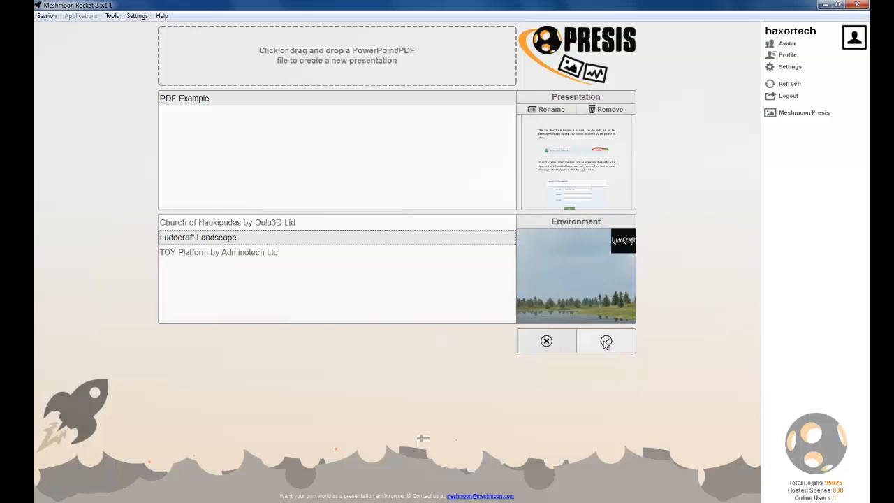
mouse_move(606, 341)
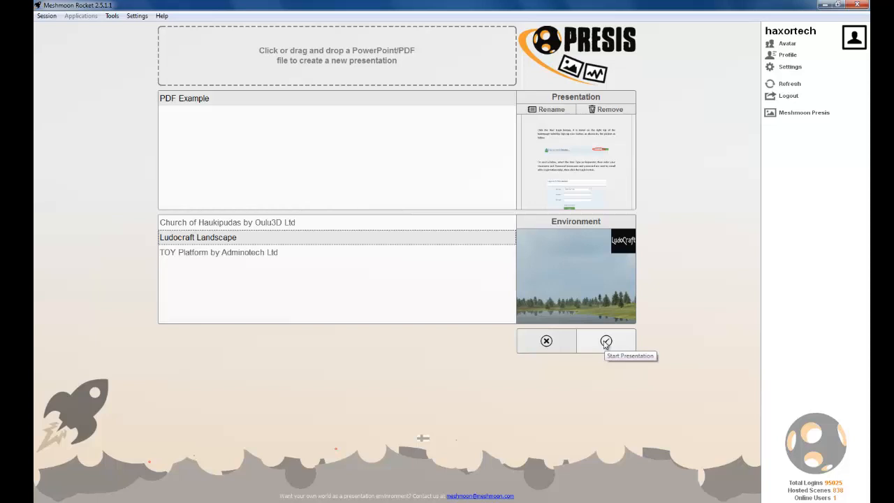
left_click(606, 341)
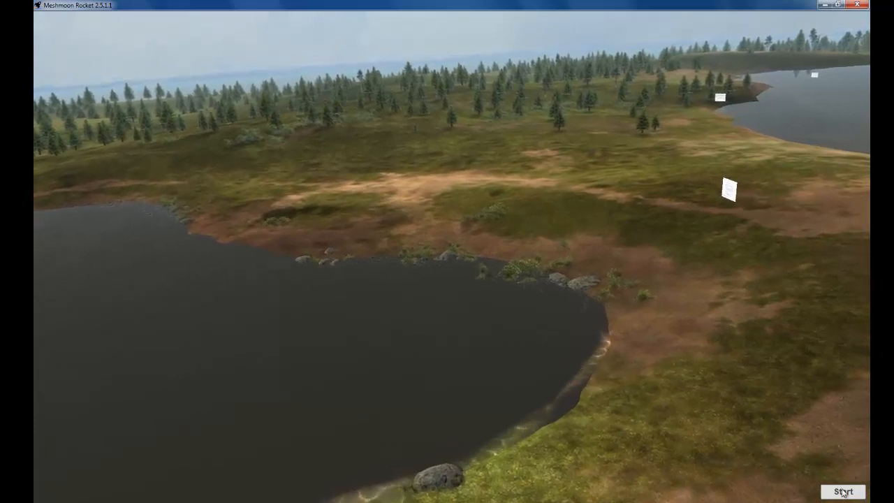
Step through the five PDF slides across the lake landscape up to the final page.
left_click(842, 492)
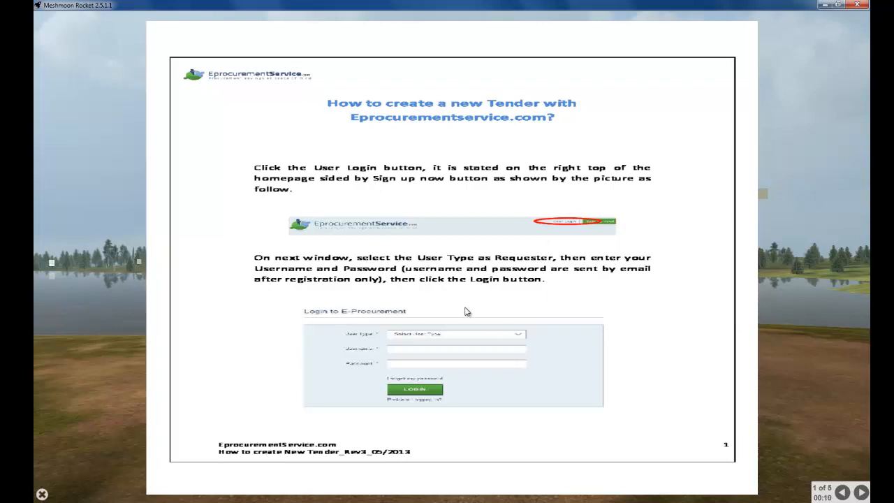
mouse_move(857, 475)
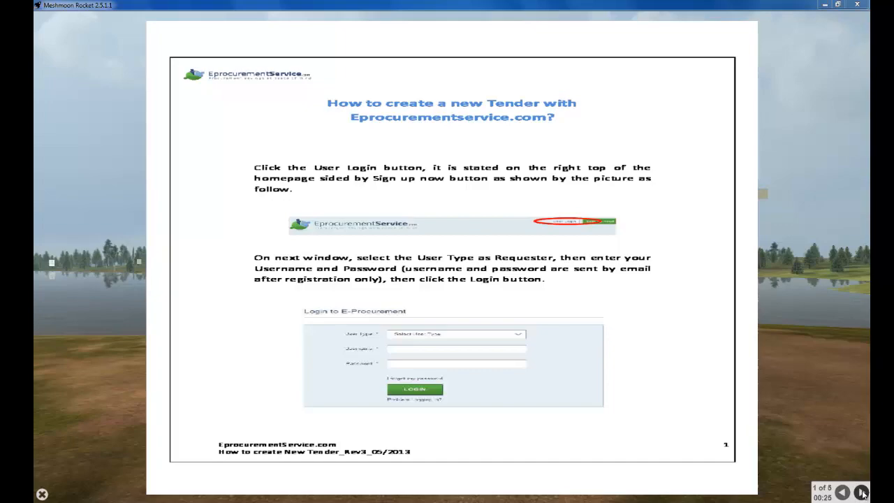
left_click(861, 491)
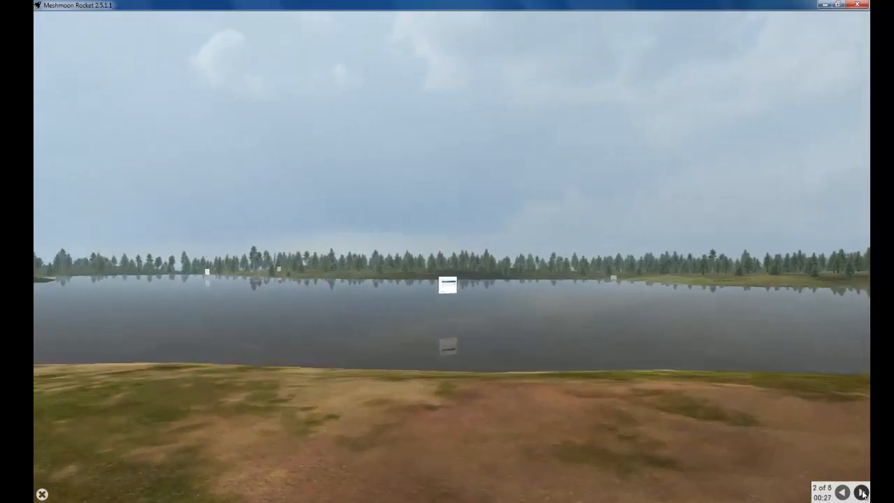
left_click(860, 492)
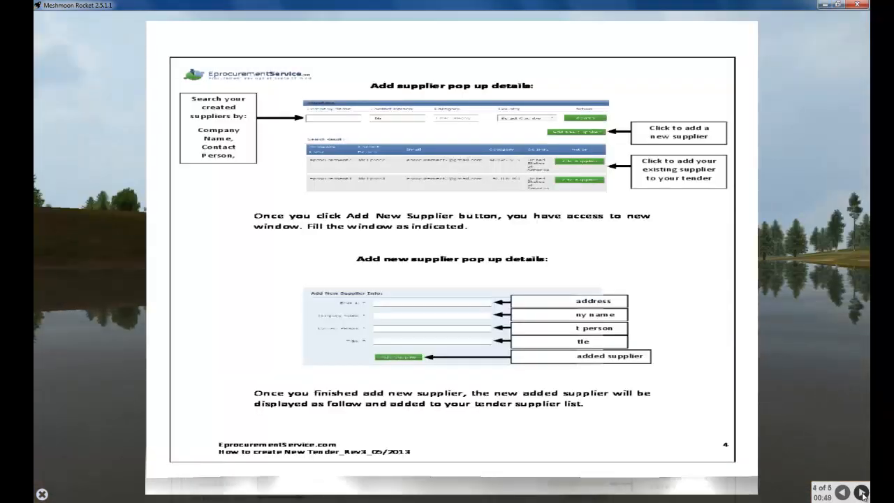
left_click(860, 491)
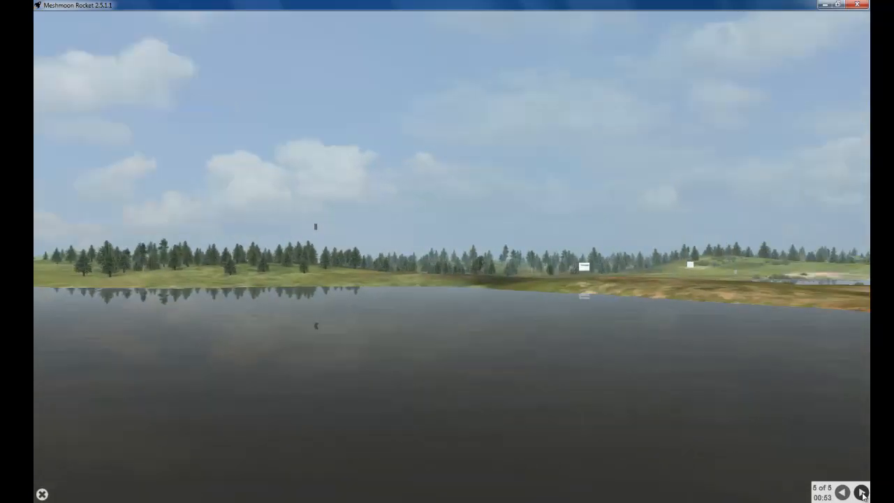
left_click(861, 491)
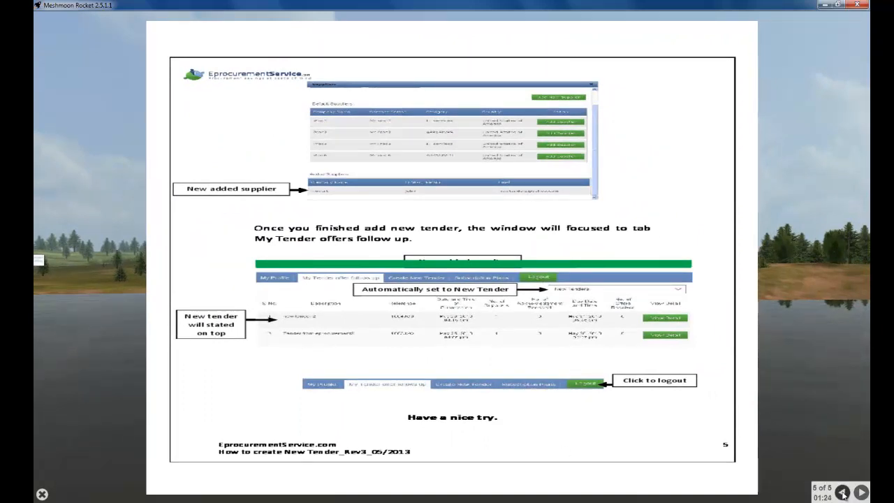
left_click(844, 492)
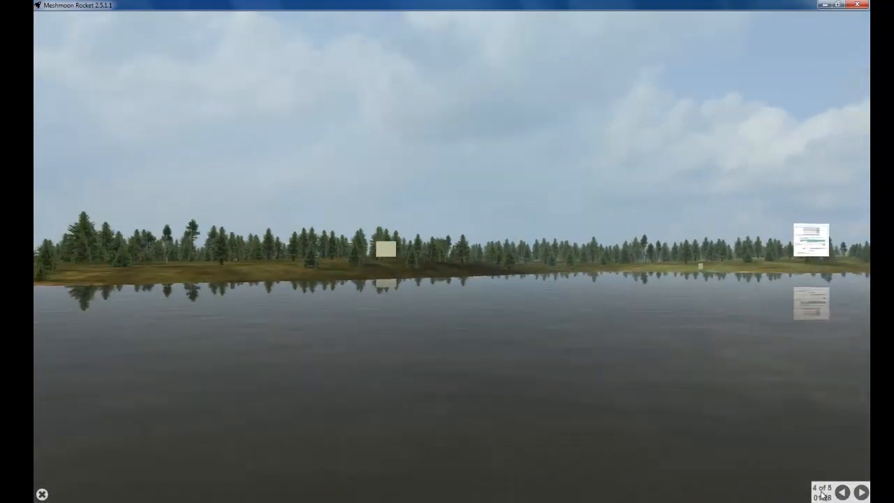
left_click(860, 492)
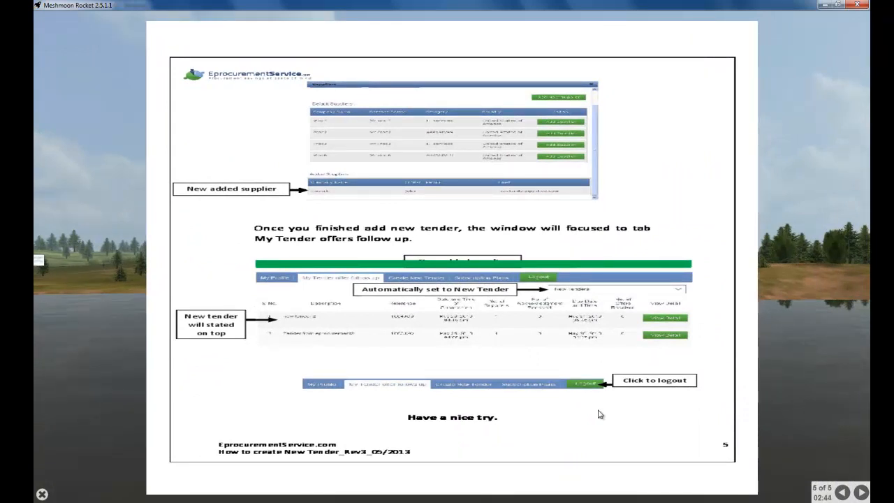
mouse_move(518, 433)
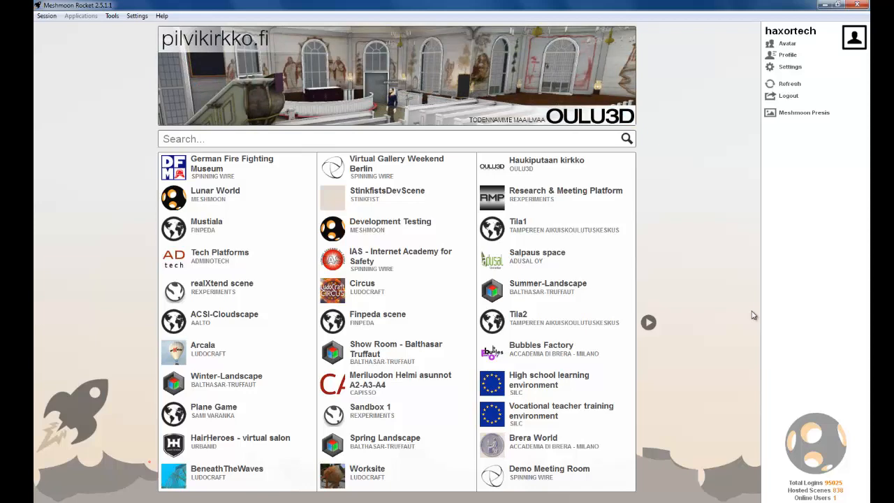
Exit the presentation and return to the Meshmoon world directory.
left_click(232, 162)
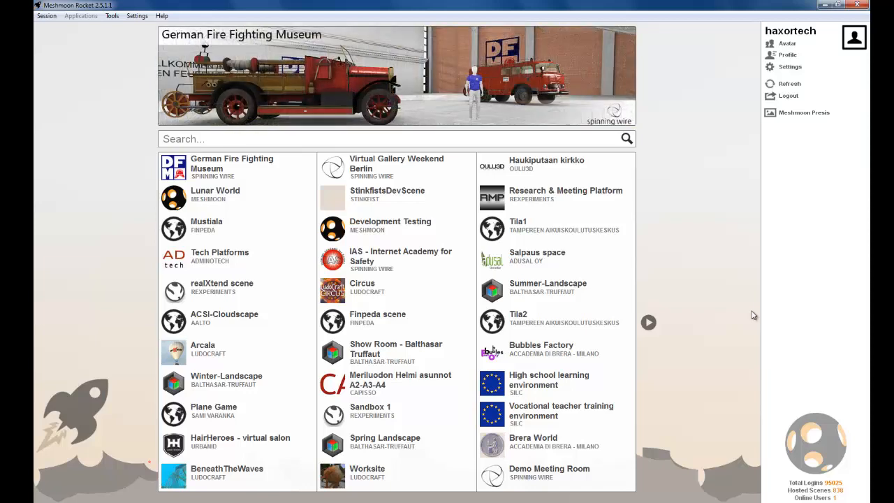